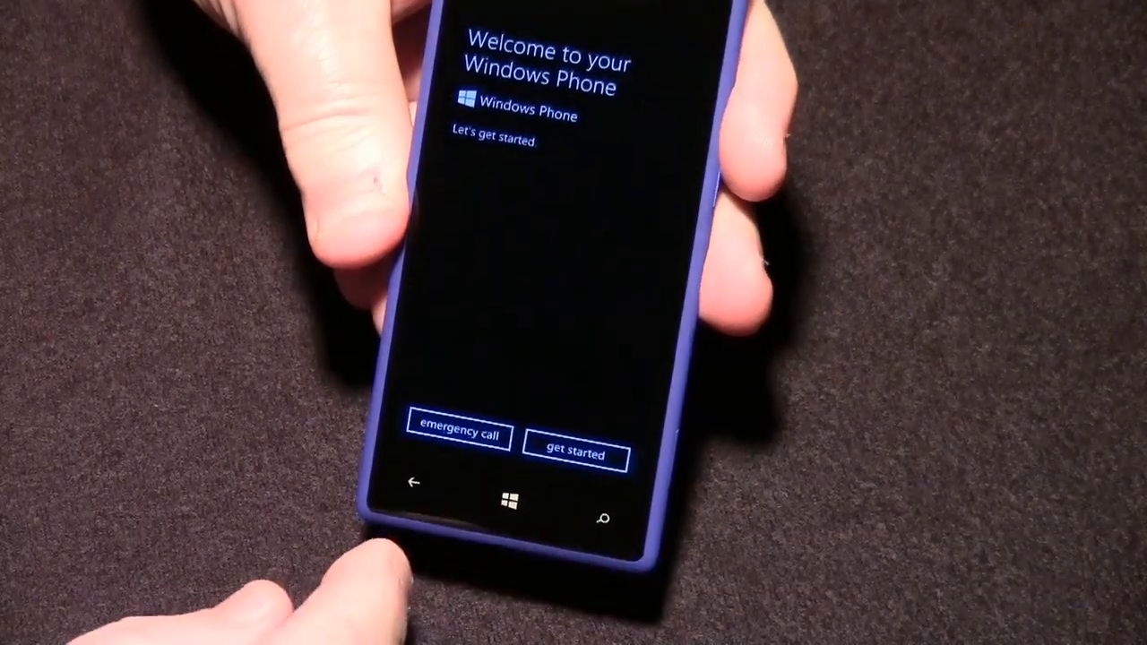
- Start setup from the welcome screen and browse the display-language list
left_click(573, 453)
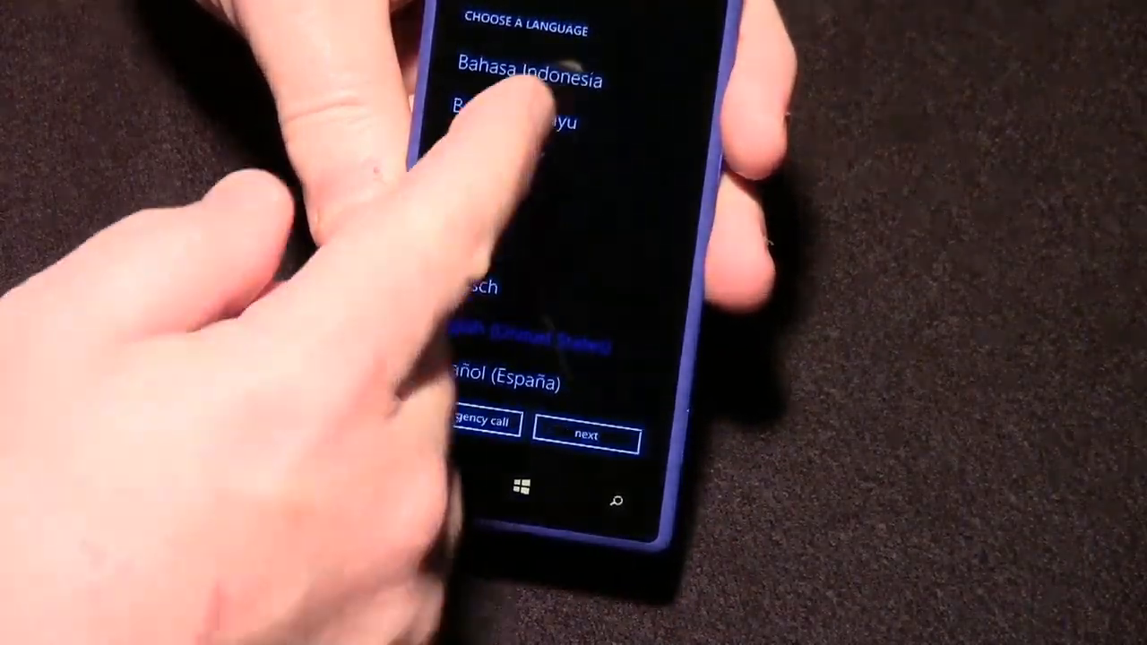
scroll("down", 3)
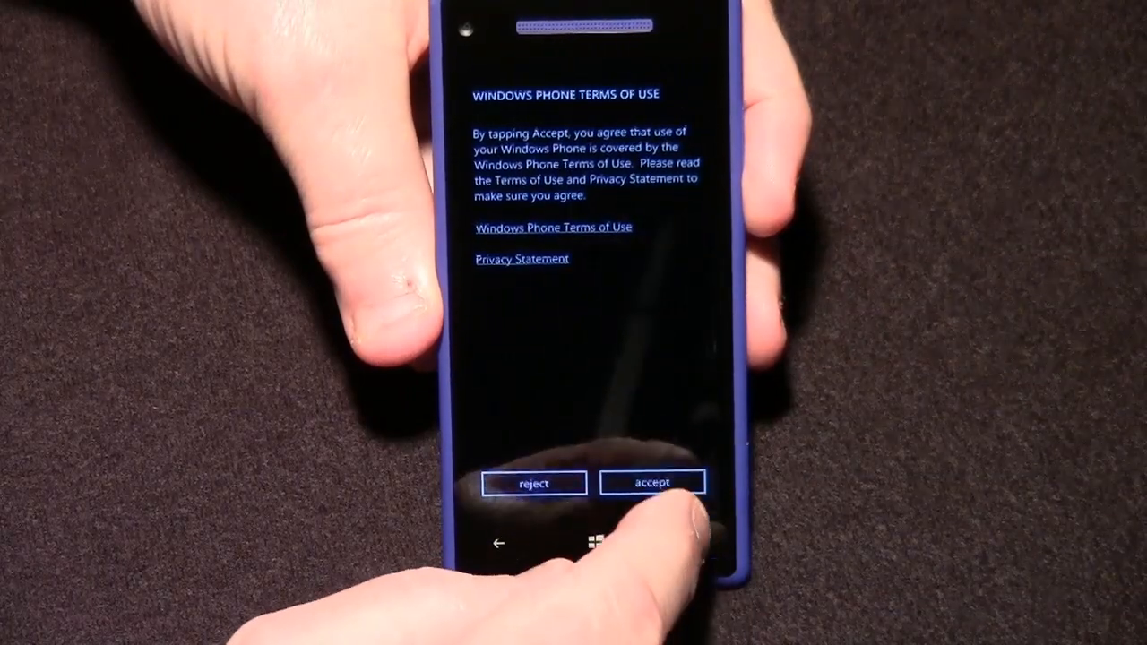
- Accept the Windows Phone Terms of Use and Privacy Statement
left_click(652, 482)
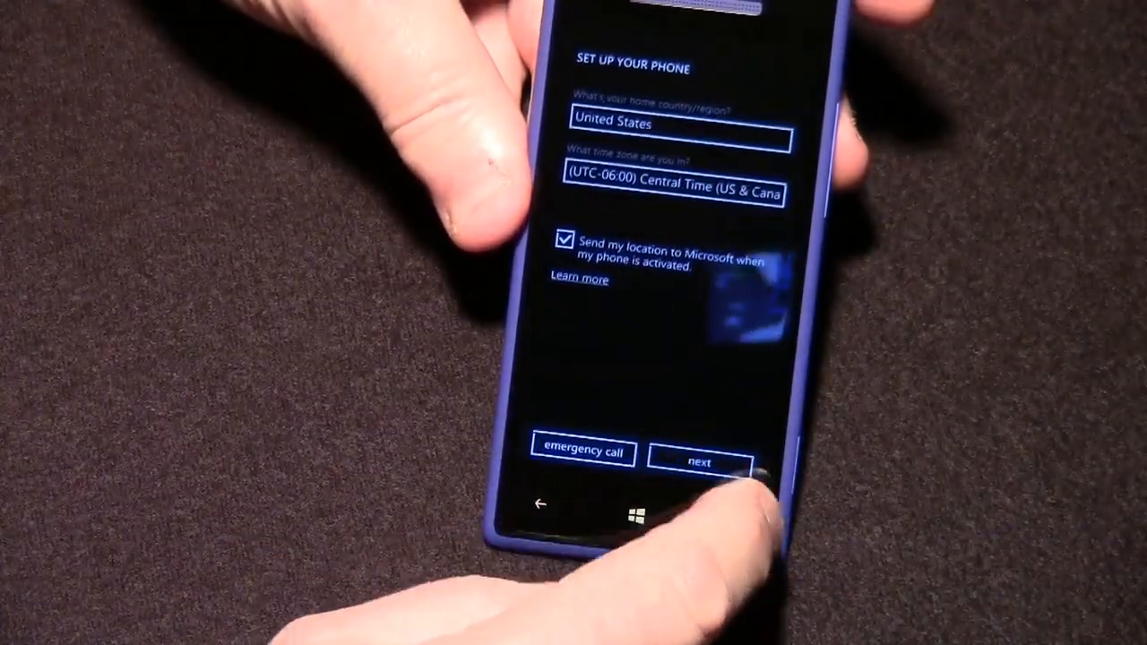
- Confirm United States and Central Time with location sharing on, reaching Microsoft account sign-in
left_click(701, 452)
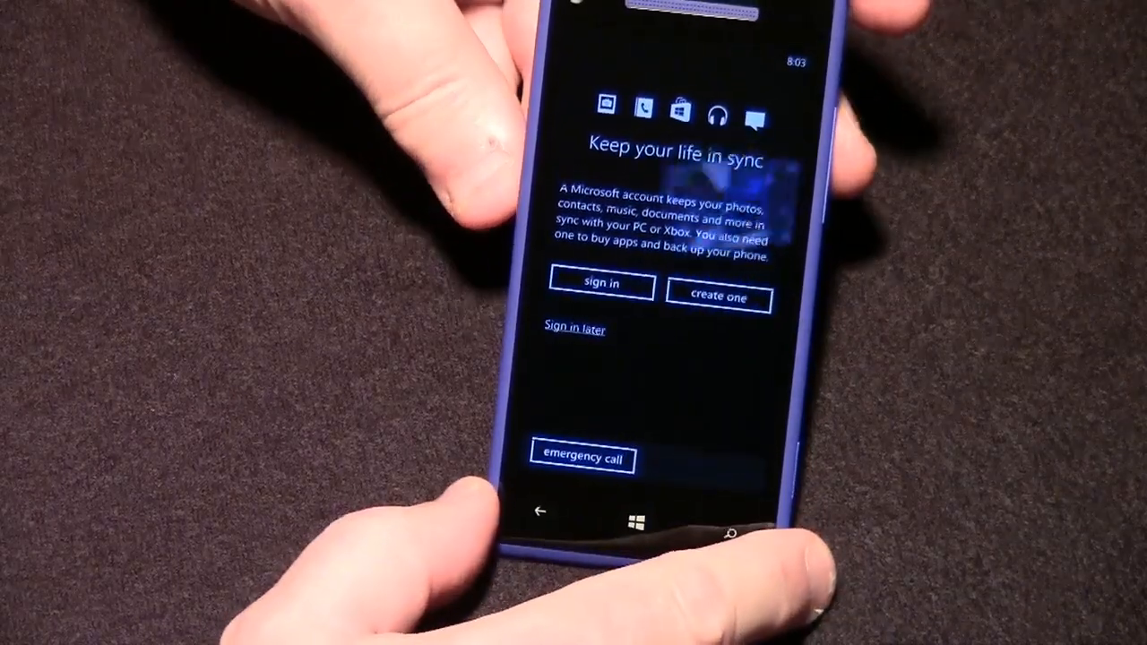